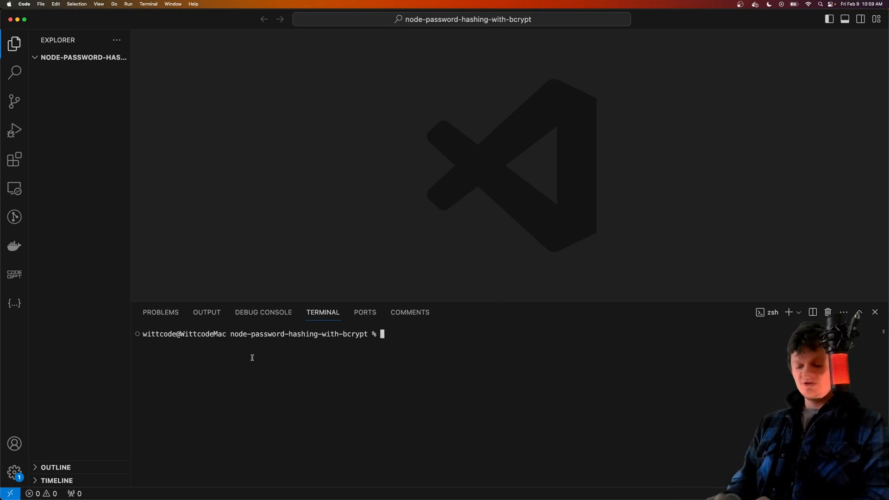
# Step: Initialise the ES6 npm project in the terminal and create a new index.js file in src
pyautogui.write('npm init es6 -')
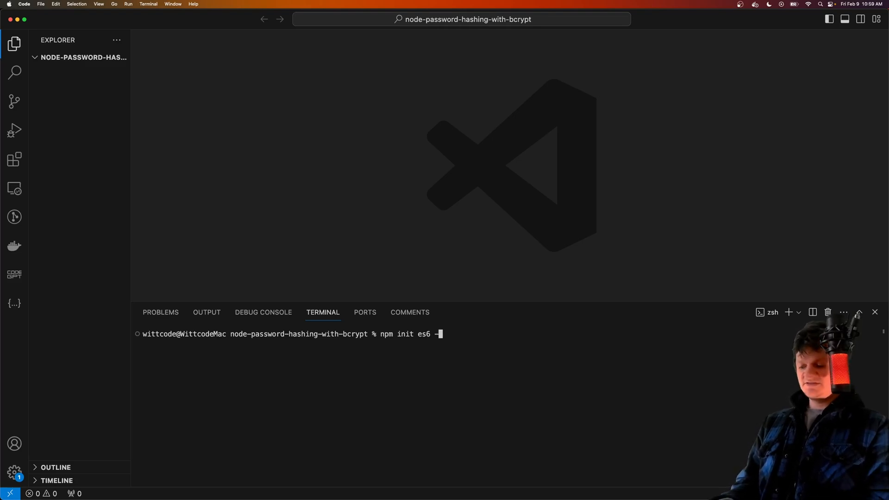
pyautogui.press('Enter')
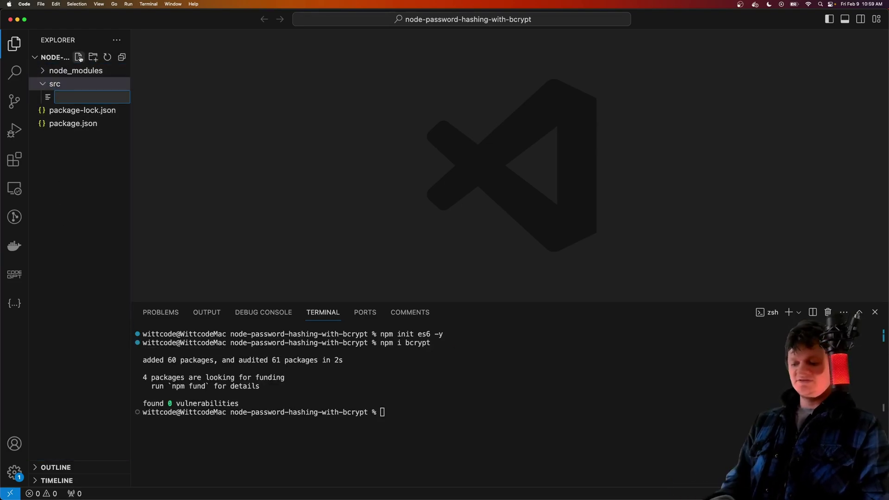
pyautogui.write('index.js')
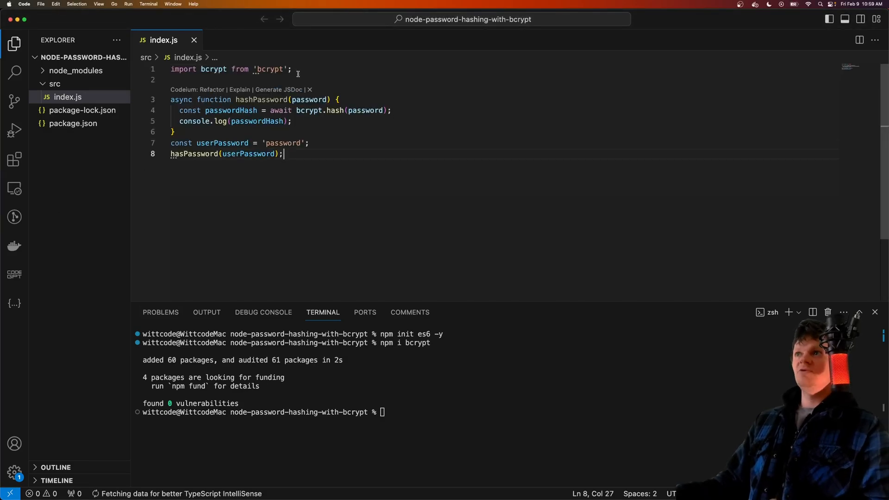
# Step: Add a line after hashPassword and fix the misspelled hash and hashPassword names
pyautogui.click(196, 134)
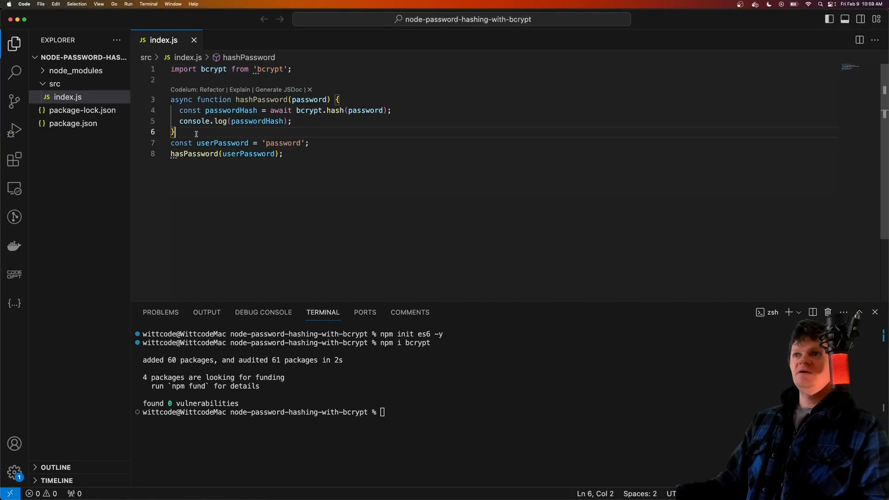
pyautogui.press('Enter')
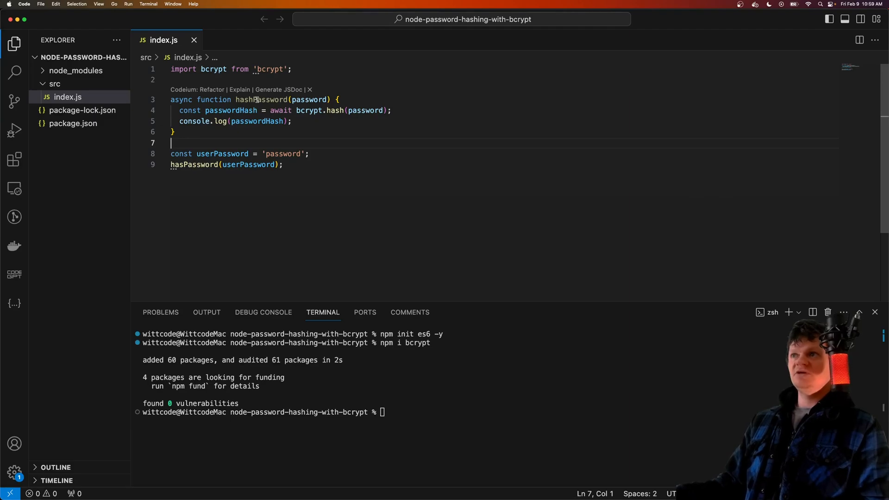
pyautogui.doubleClick(261, 100)
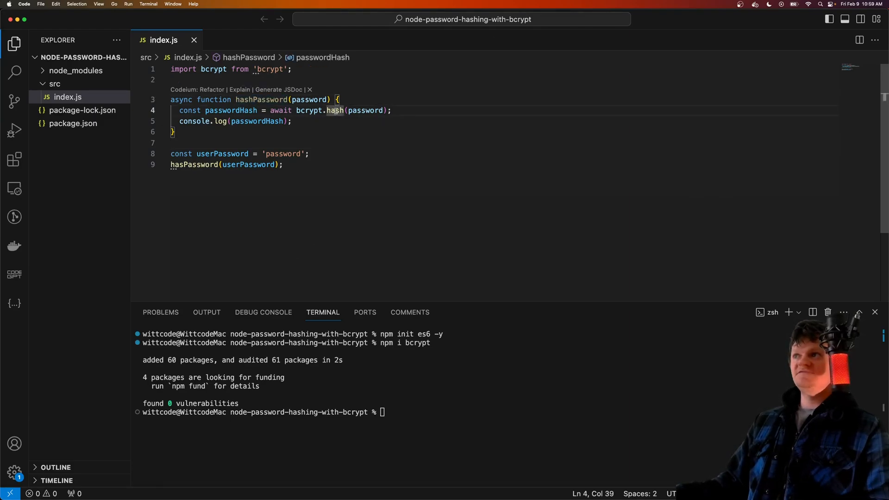
pyautogui.moveTo(228, 165)
pyautogui.write('h')
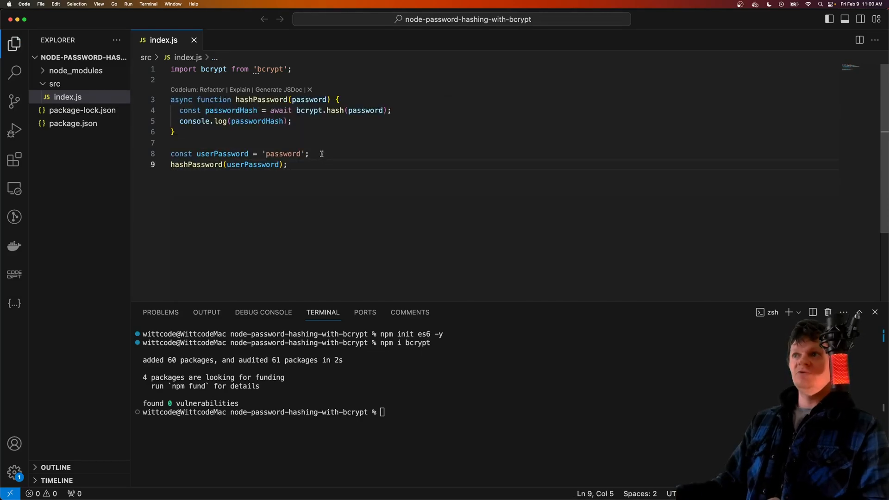
pyautogui.doubleClick(283, 154)
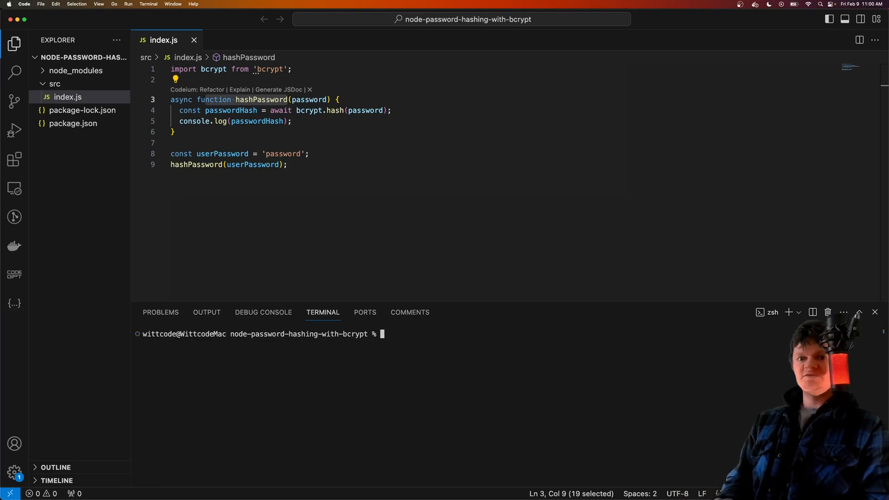
# Step: Run node ./src/index.js so the terminal shows the 'data and salt arguments required' error
pyautogui.write('node ./src/')
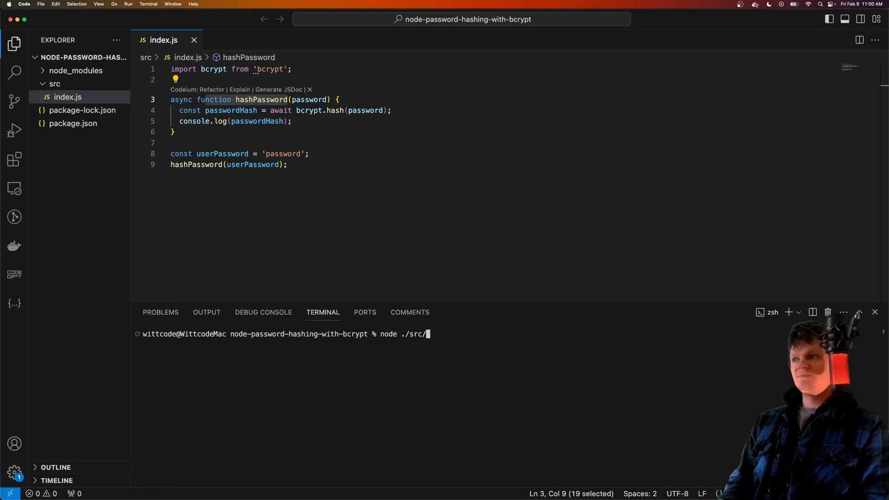
pyautogui.write('index.js')
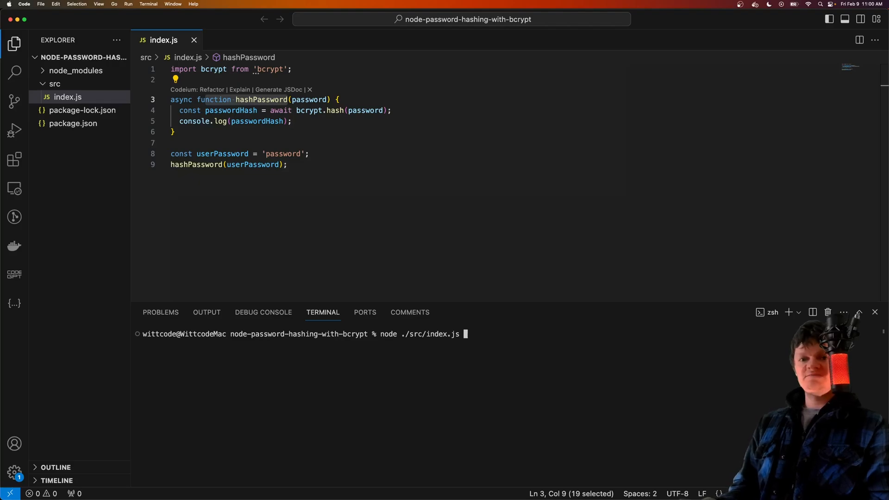
pyautogui.press('Enter')
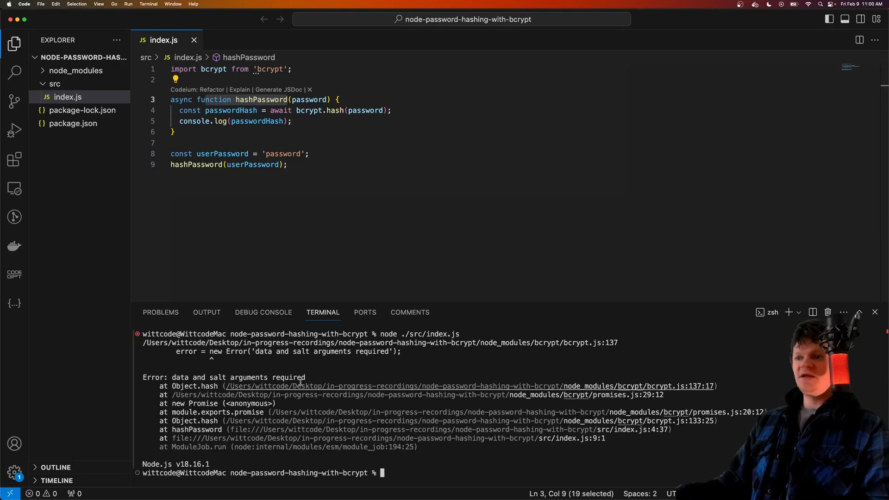
pyautogui.moveTo(189, 374)
pyautogui.write(' // sdafasdf8768976')
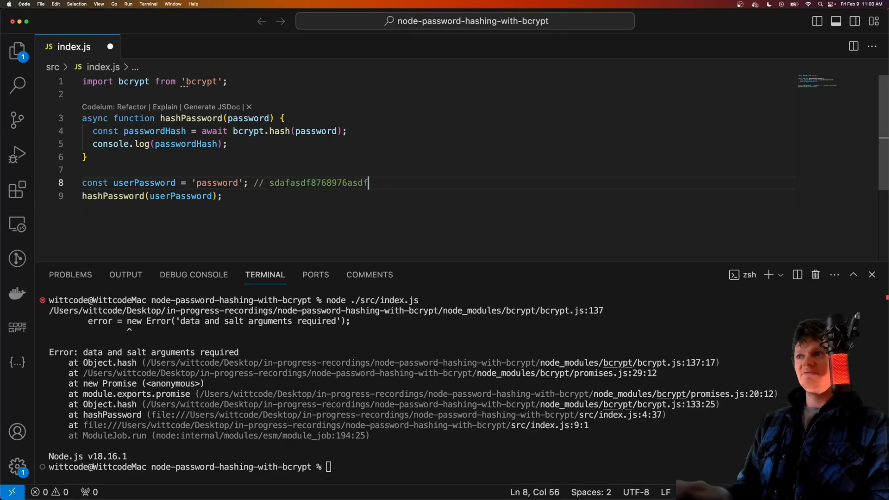
pyautogui.write('asdf')
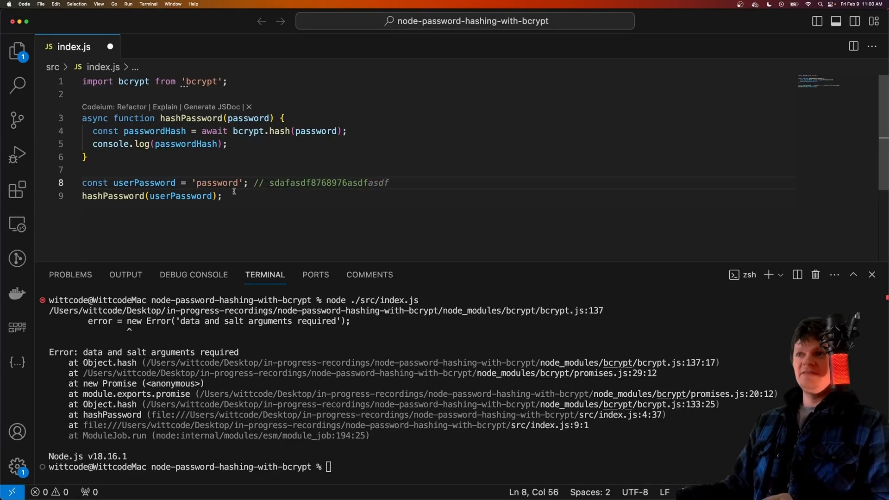
pyautogui.doubleClick(219, 182)
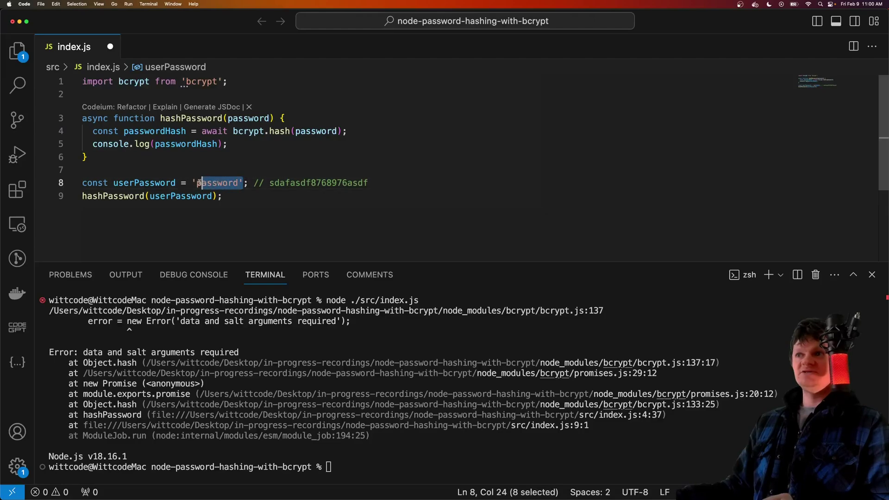
pyautogui.click(222, 182)
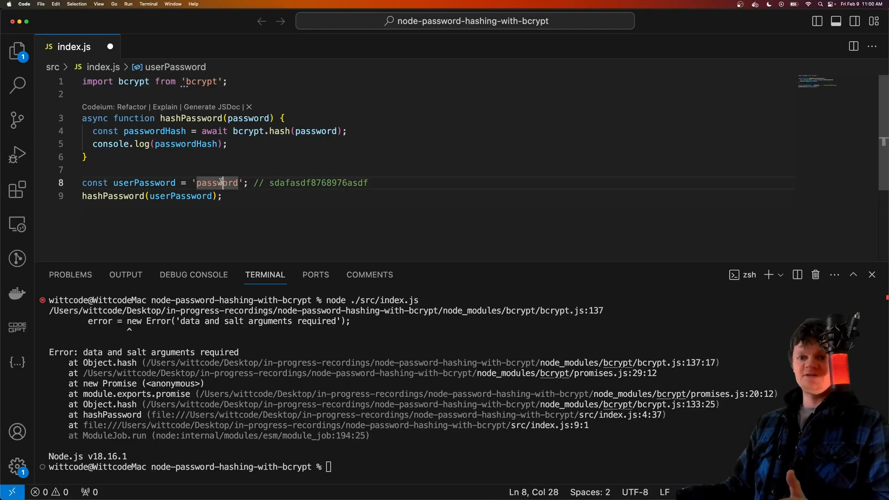
pyautogui.moveTo(269, 182); pyautogui.dragTo(365, 183)
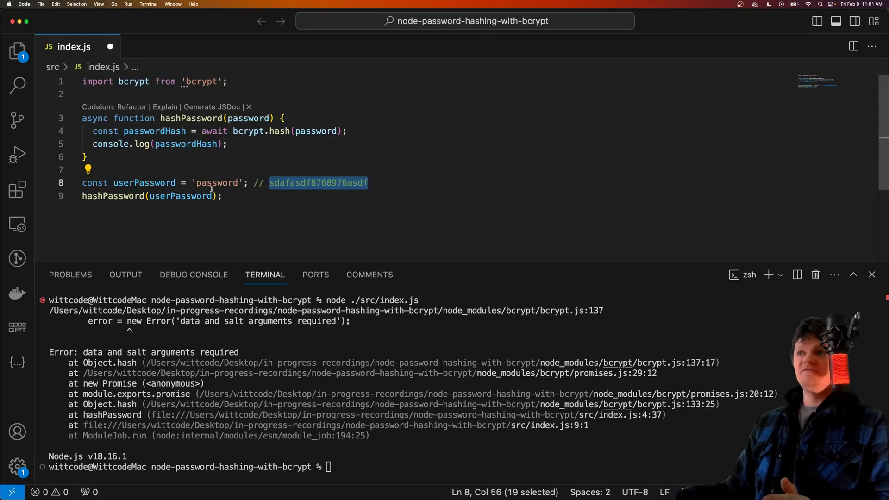
pyautogui.doubleClick(217, 183)
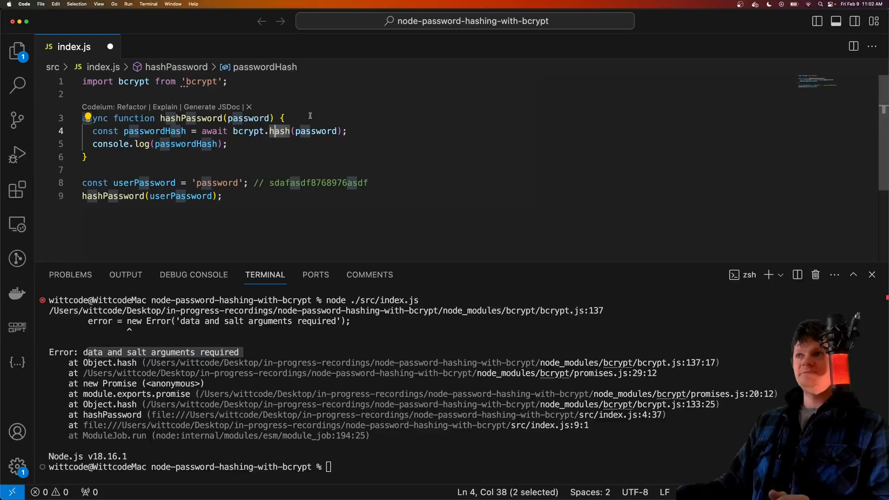
# Step: Generate a salt with await bcrypt.genSalt and pass it as the second hash argument, then clear the terminal
pyautogui.write('const s')
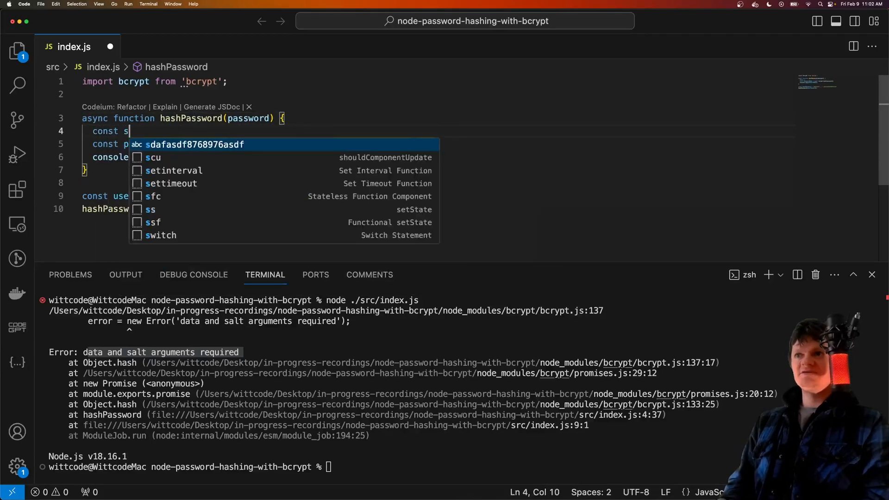
pyautogui.write('alt = await bcrypt.genSalt();')
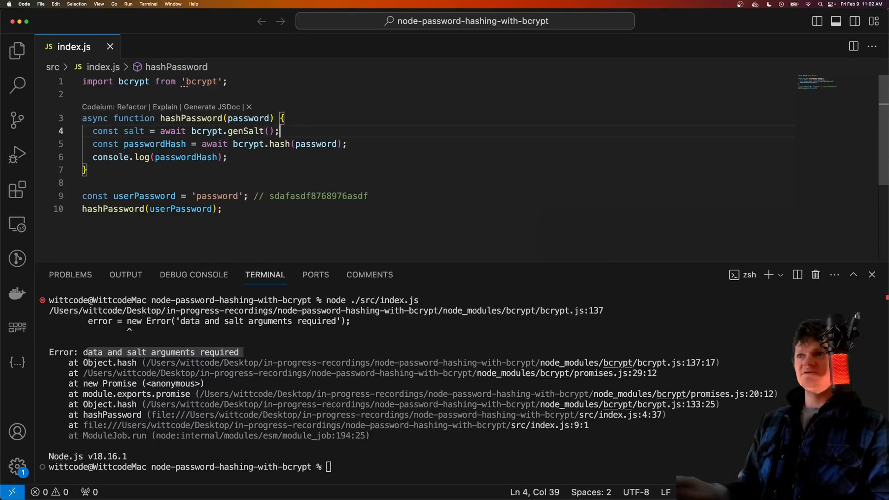
pyautogui.write(',')
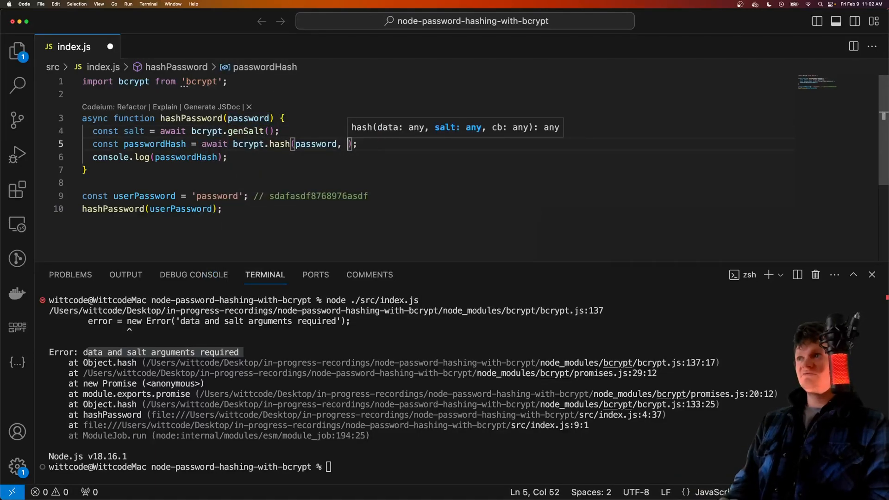
pyautogui.write('salt')
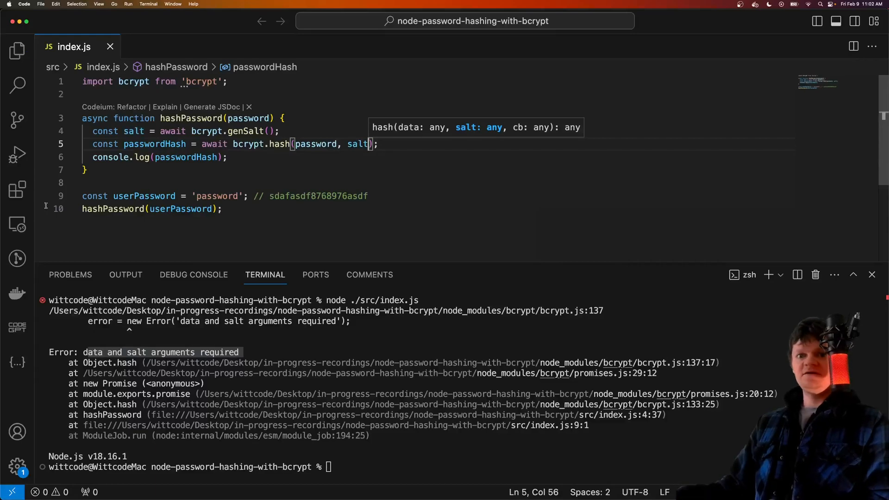
pyautogui.write('cle')
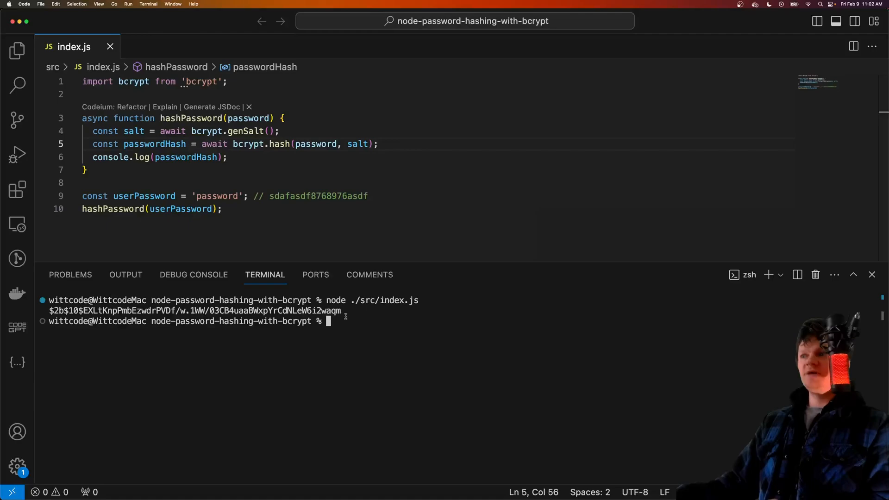
# Step: Rerun node ./src/index.js and inspect the newly printed bcrypt hash against earlier runs
pyautogui.moveTo(50, 310); pyautogui.dragTo(343, 310)
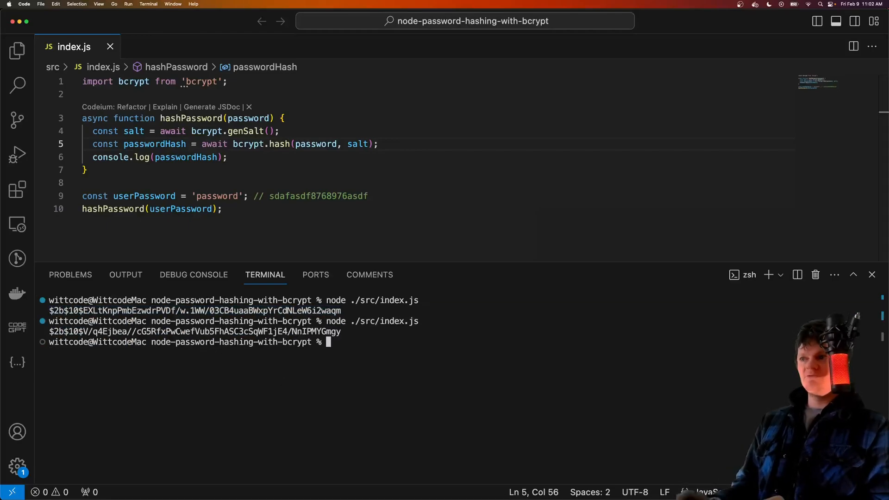
pyautogui.press('Enter')
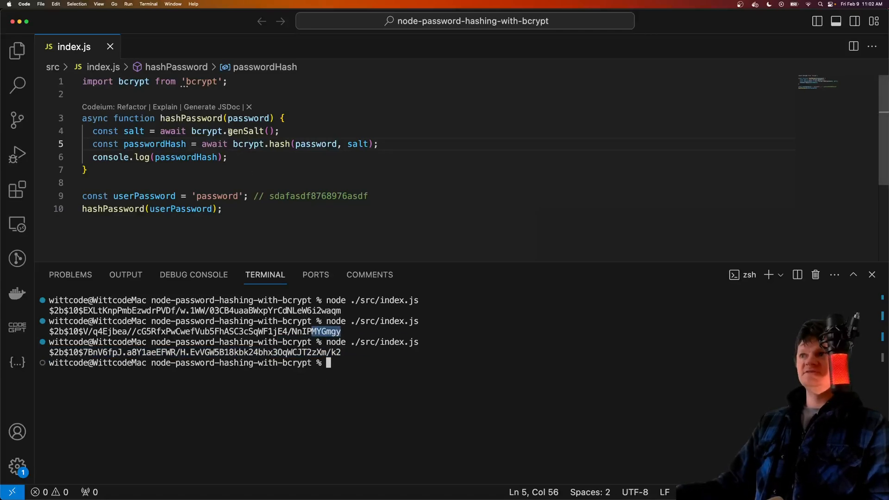
pyautogui.doubleClick(133, 132)
pyautogui.write('// $[algorithm]$[cost]$[salt][hash]')
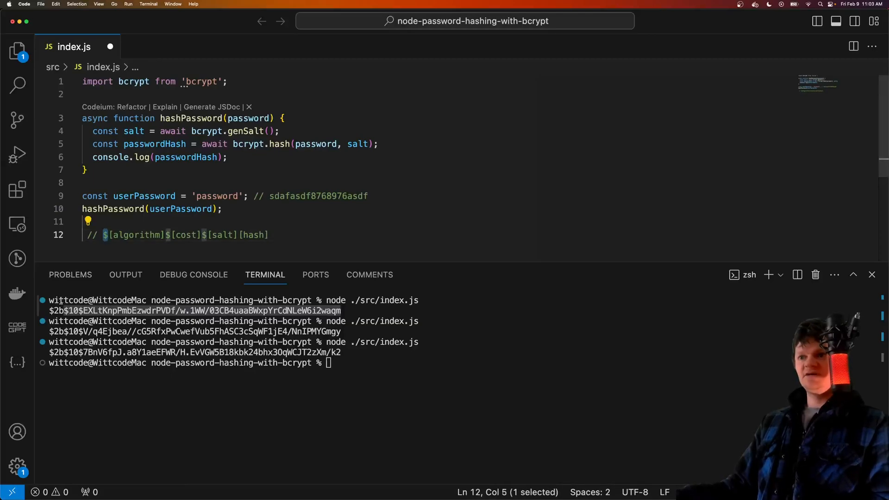
# Step: Highlight the algorithm, cost and salt parts of the $[algorithm]$[cost]$[salt][hash] comment
pyautogui.doubleClick(136, 235)
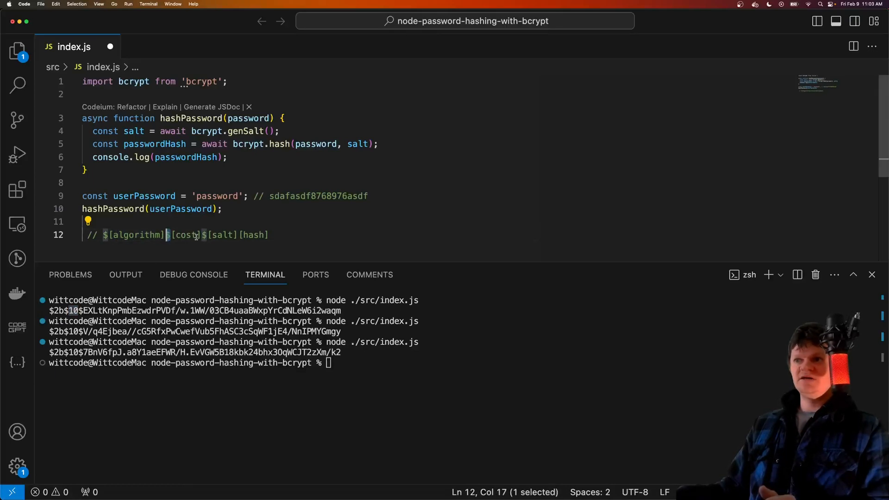
pyautogui.doubleClick(186, 235)
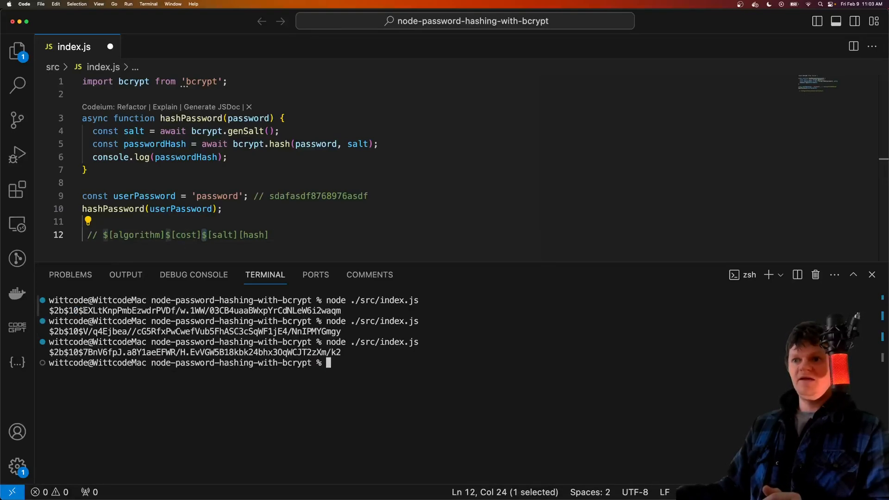
pyautogui.doubleClick(254, 235)
pyautogui.write('console.log(salt')
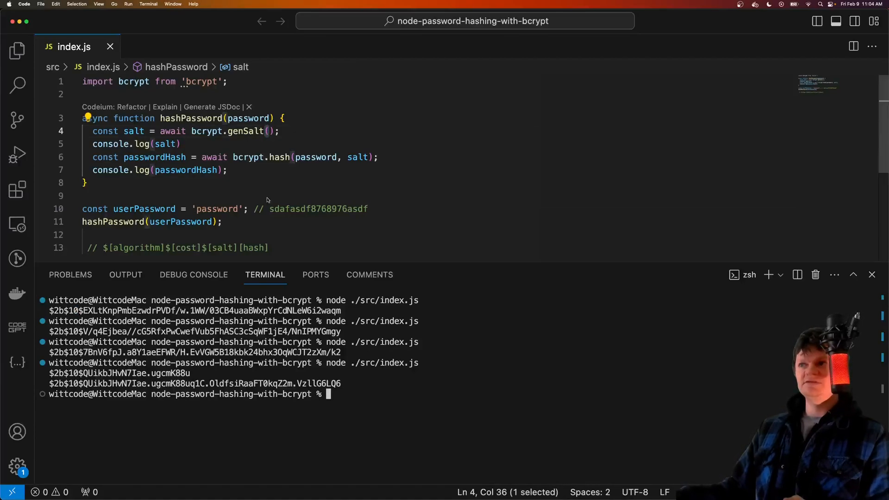
# Step: Raise the genSalt cost to 12, rerun for a $2b$12$ hash, then change the cost to 15
pyautogui.write('12')
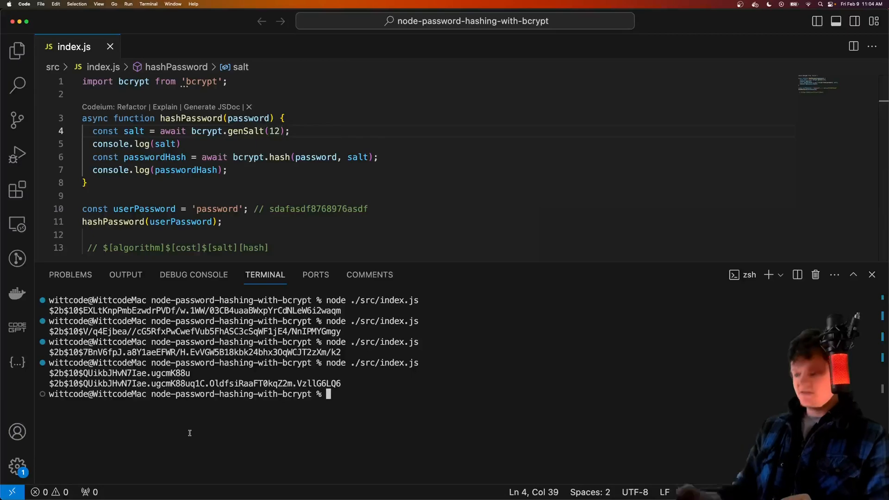
pyautogui.press('Enter')
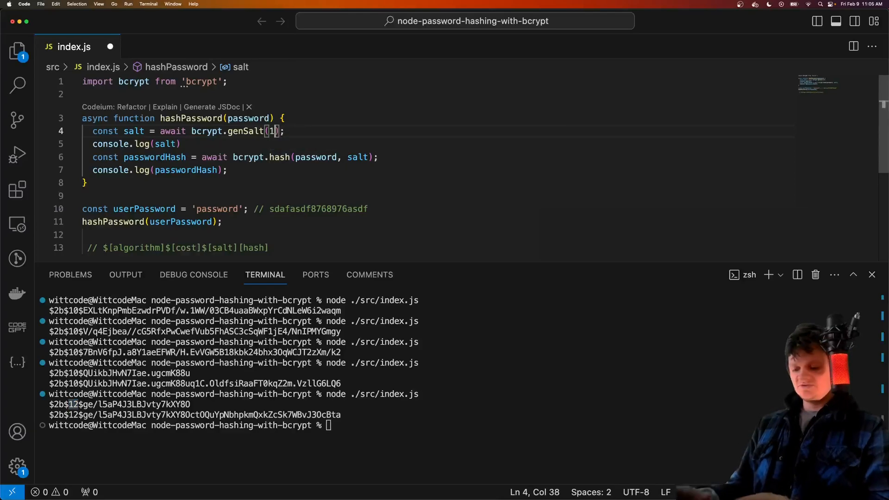
pyautogui.write('5')
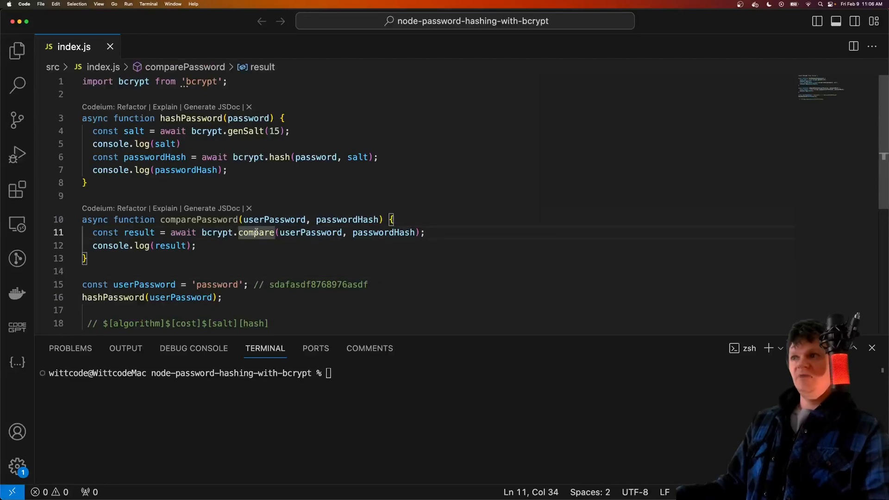
pyautogui.moveTo(315, 236)
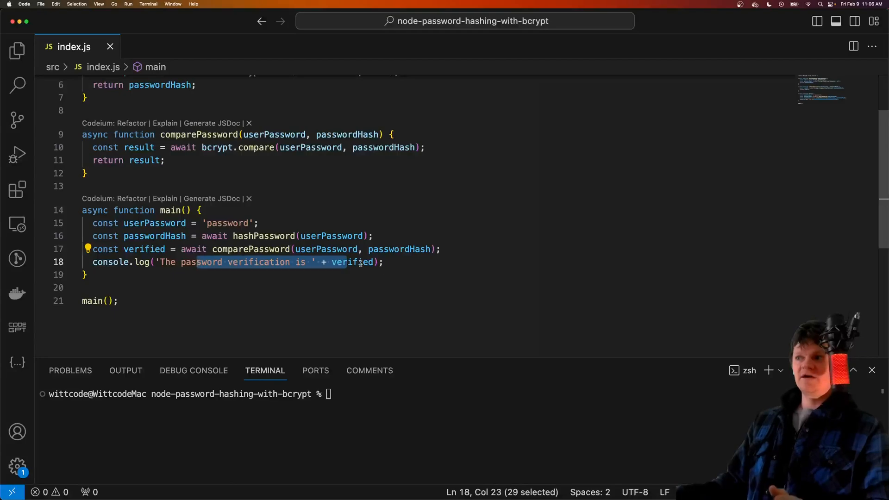
# Step: Run the script to see verification print true and add console.log(passwordHash)
pyautogui.write('no')
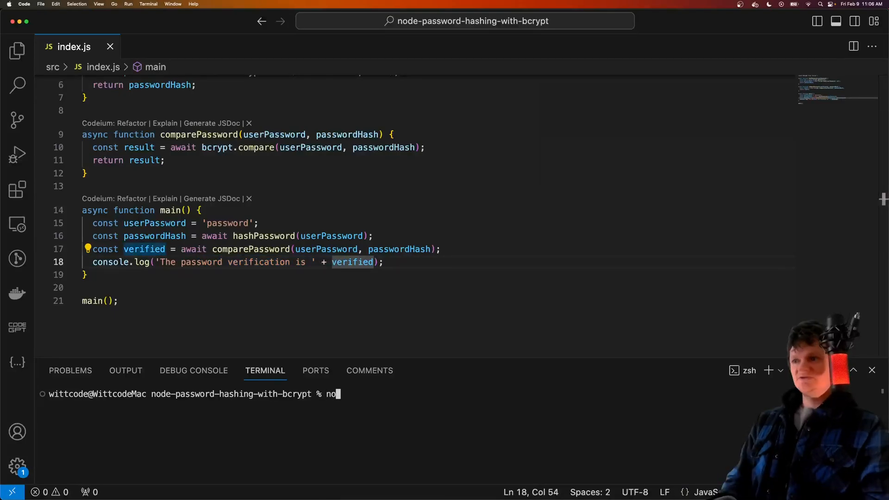
pyautogui.press('Enter')
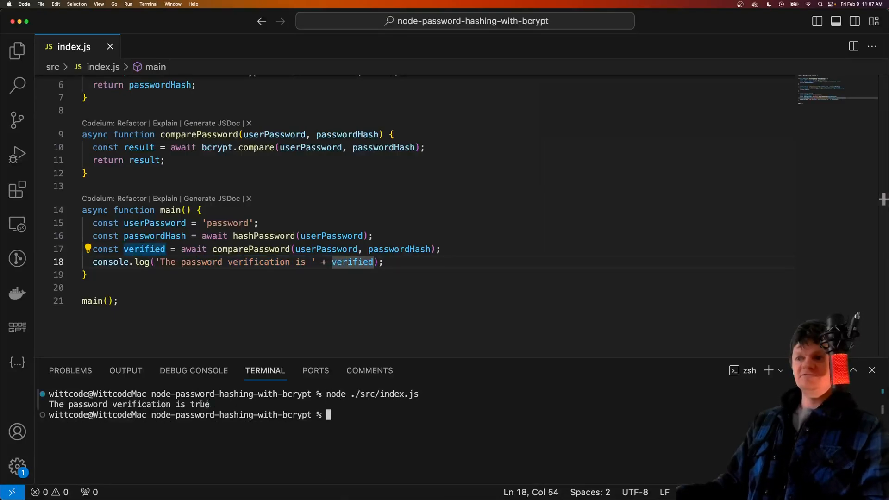
pyautogui.doubleClick(399, 249)
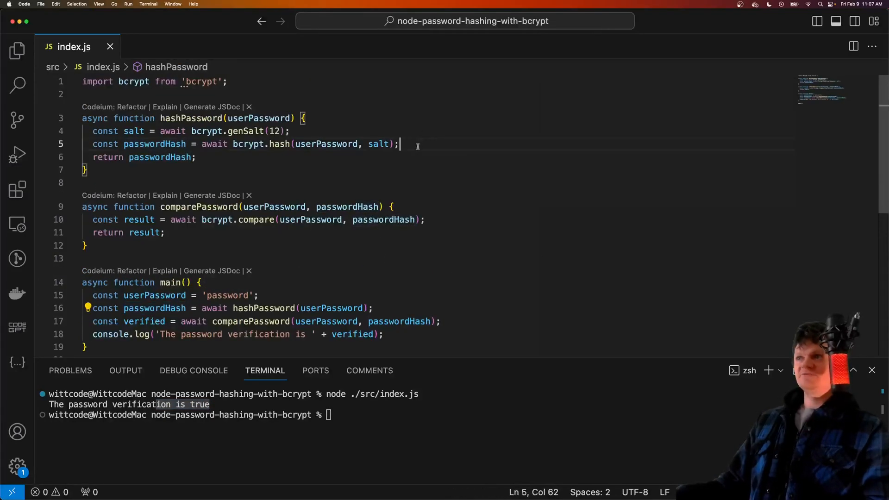
pyautogui.write('console.log(passwordHash);')
pyautogui.click(414, 415)
pyautogui.write('node ./src/index.js')
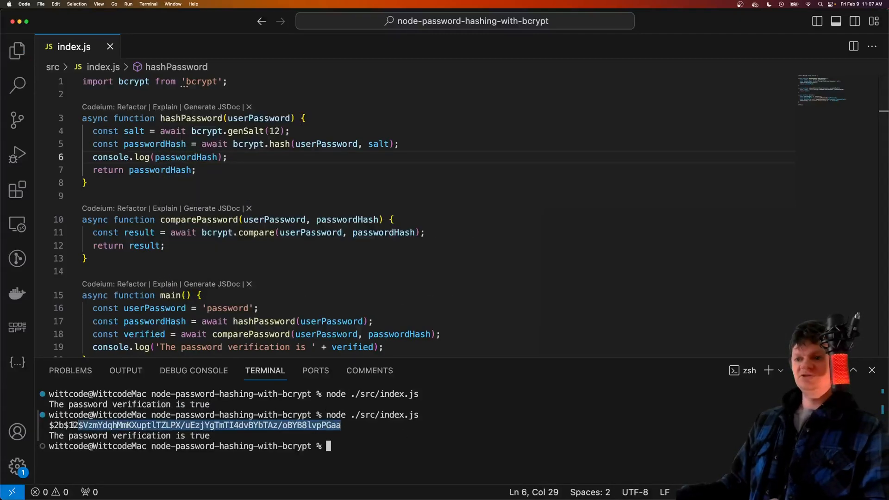
# Step: Keep two sample $2b$12$ hashes as comments below the import and select the first for comparison
pyautogui.write('// $2b$12$VzmYdqhMmKXuptlTZLPX/uEzjYgTmTI4dvBYbTAz/oBYB8lvpPGaa')
pyautogui.write('node ./src/index.js')
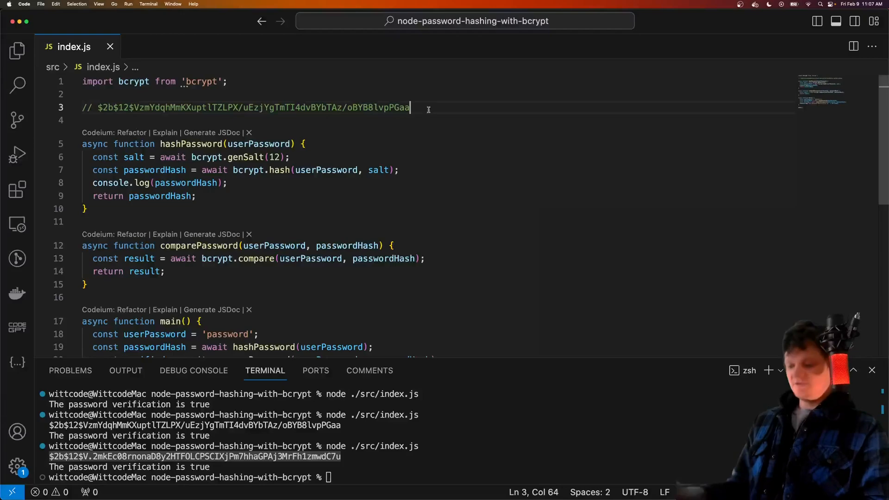
pyautogui.write('// $2b$12$V.2mkEc08rnonaD8y2HTFOLCPSCIXjPm7hhaGPAj3MrFh1zmwdC7u')
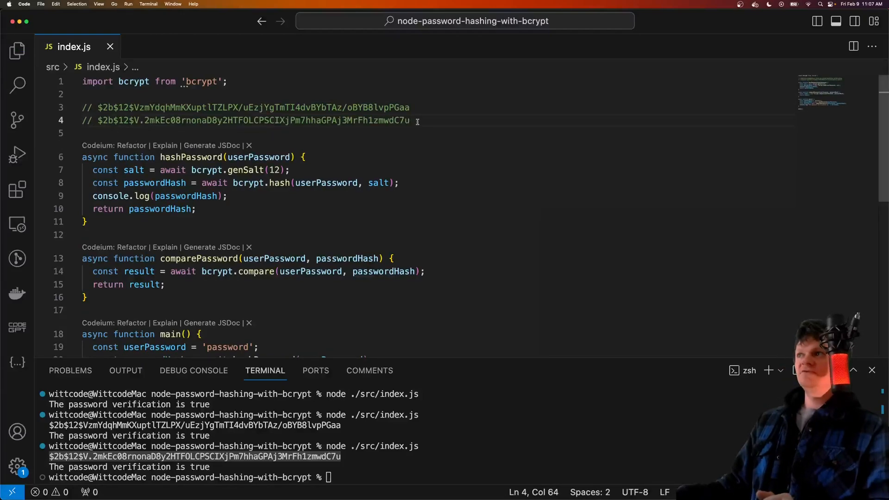
pyautogui.moveTo(170, 120); pyautogui.dragTo(409, 120)
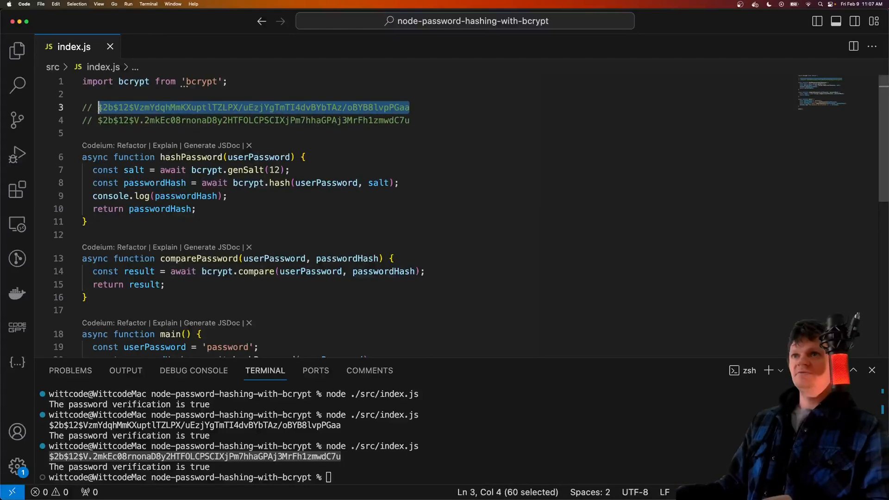
pyautogui.doubleClick(346, 259)
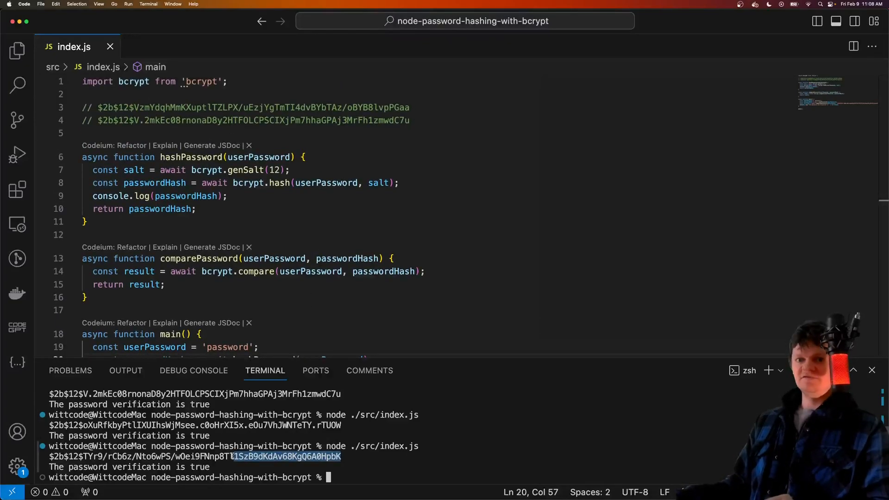
pyautogui.scroll(-3)
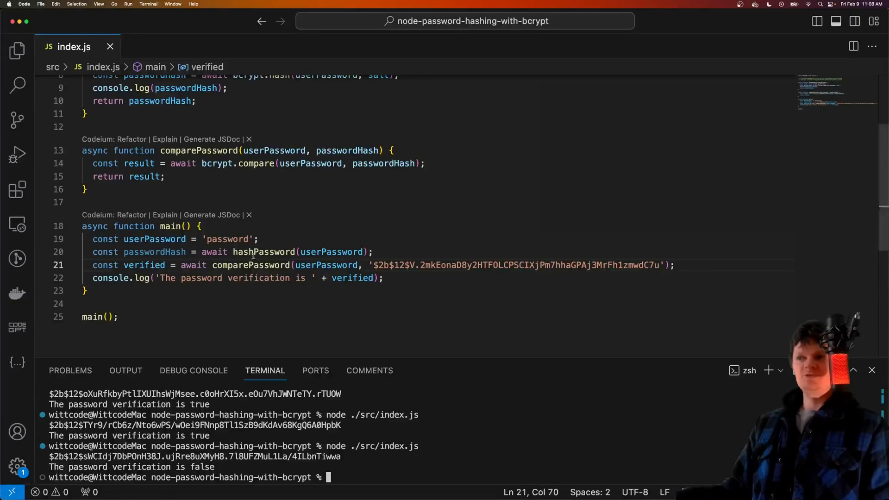
pyautogui.moveTo(248, 297)
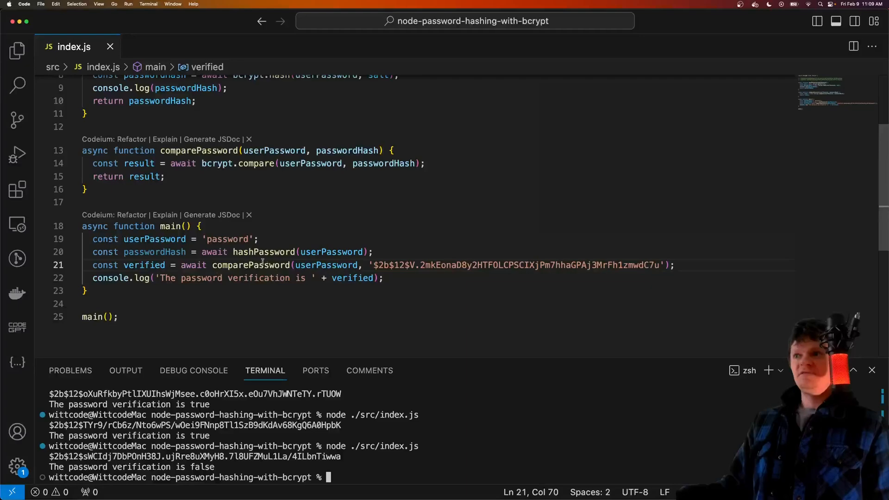
# Step: Review the hardcoded-hash comparison and the bcrypt.hash call in hashPassword
pyautogui.doubleClick(263, 252)
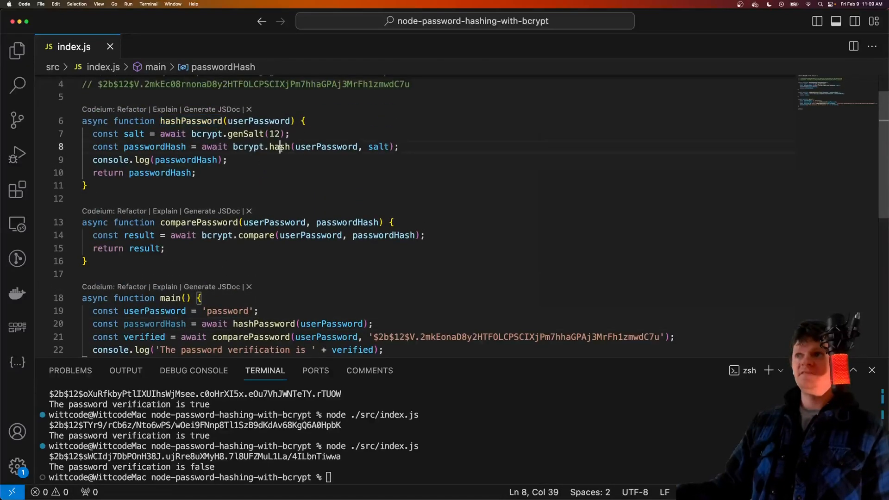
pyautogui.doubleClick(279, 147)
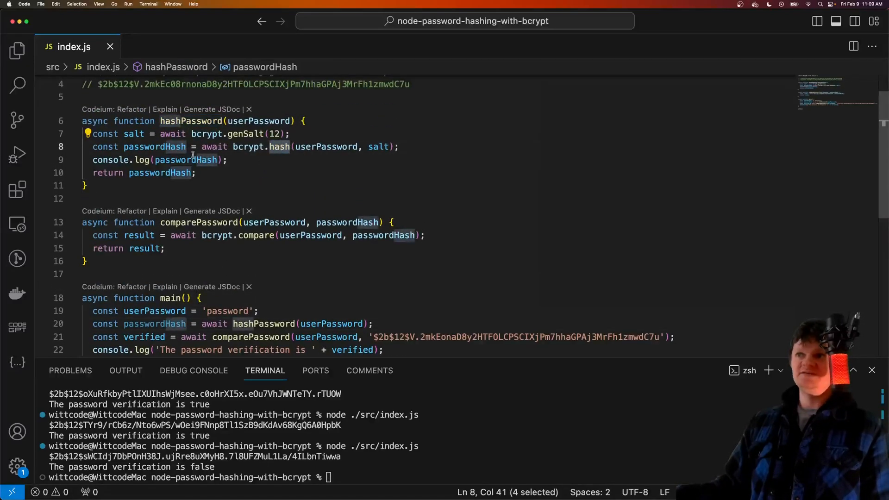